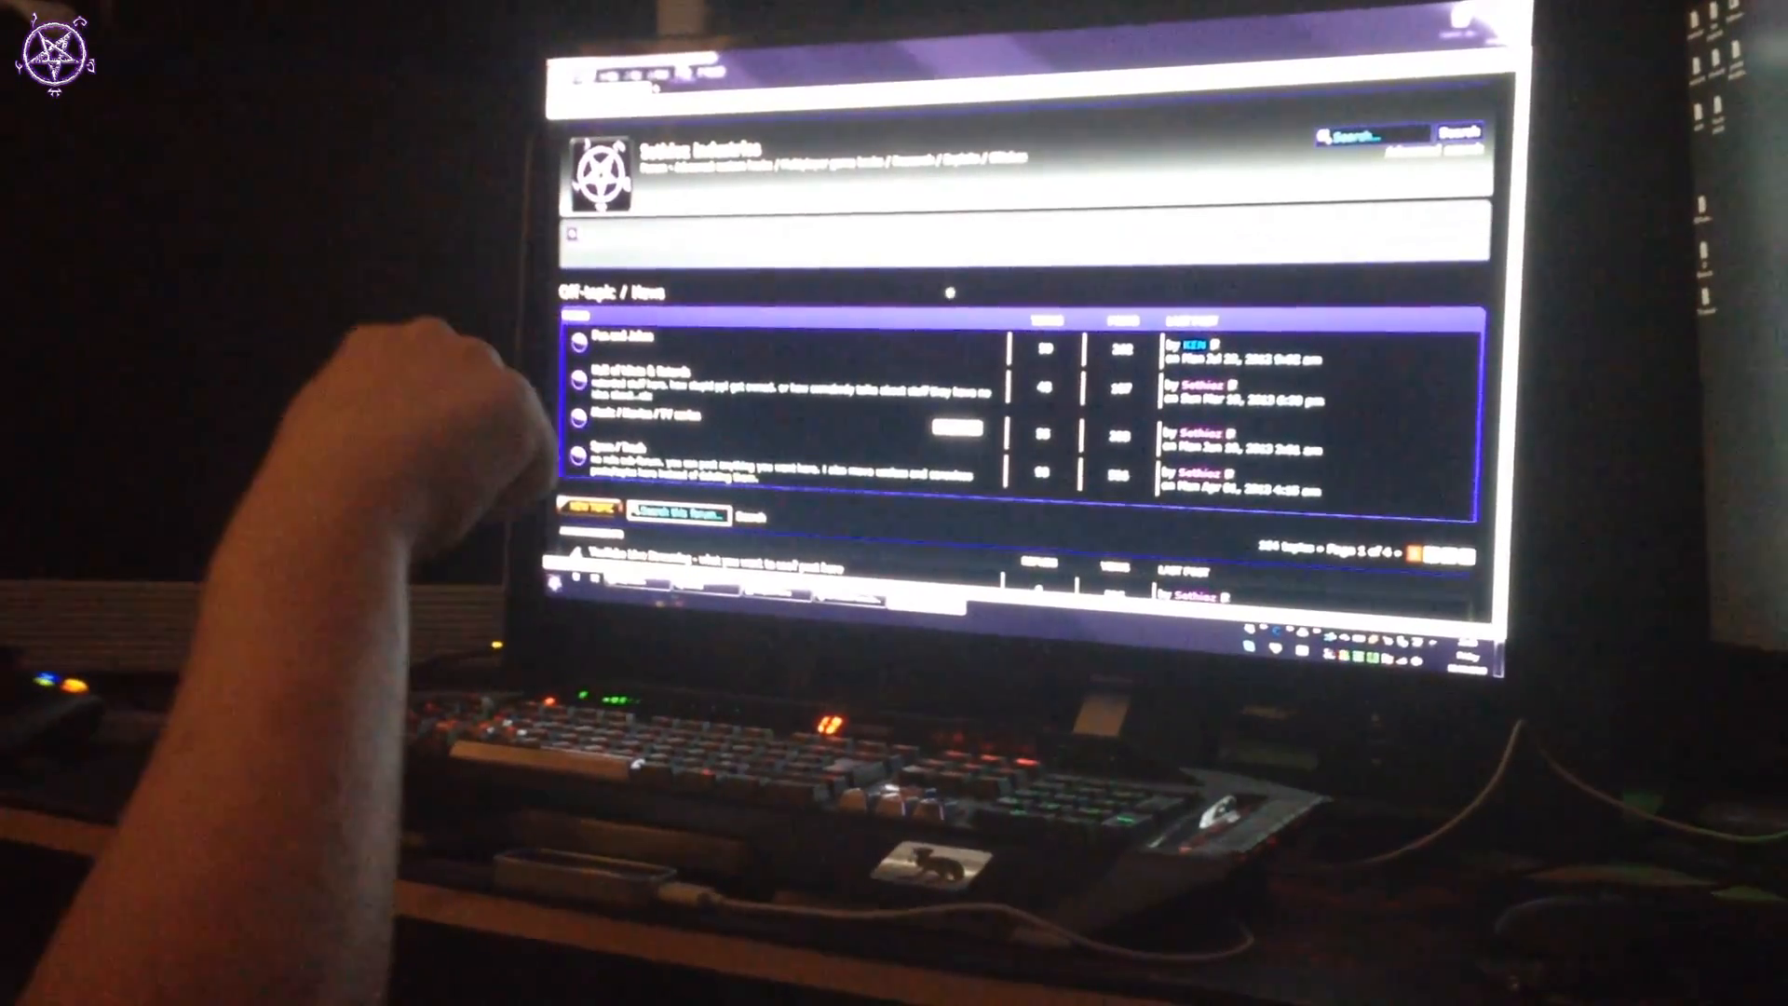
scroll(down, 3)
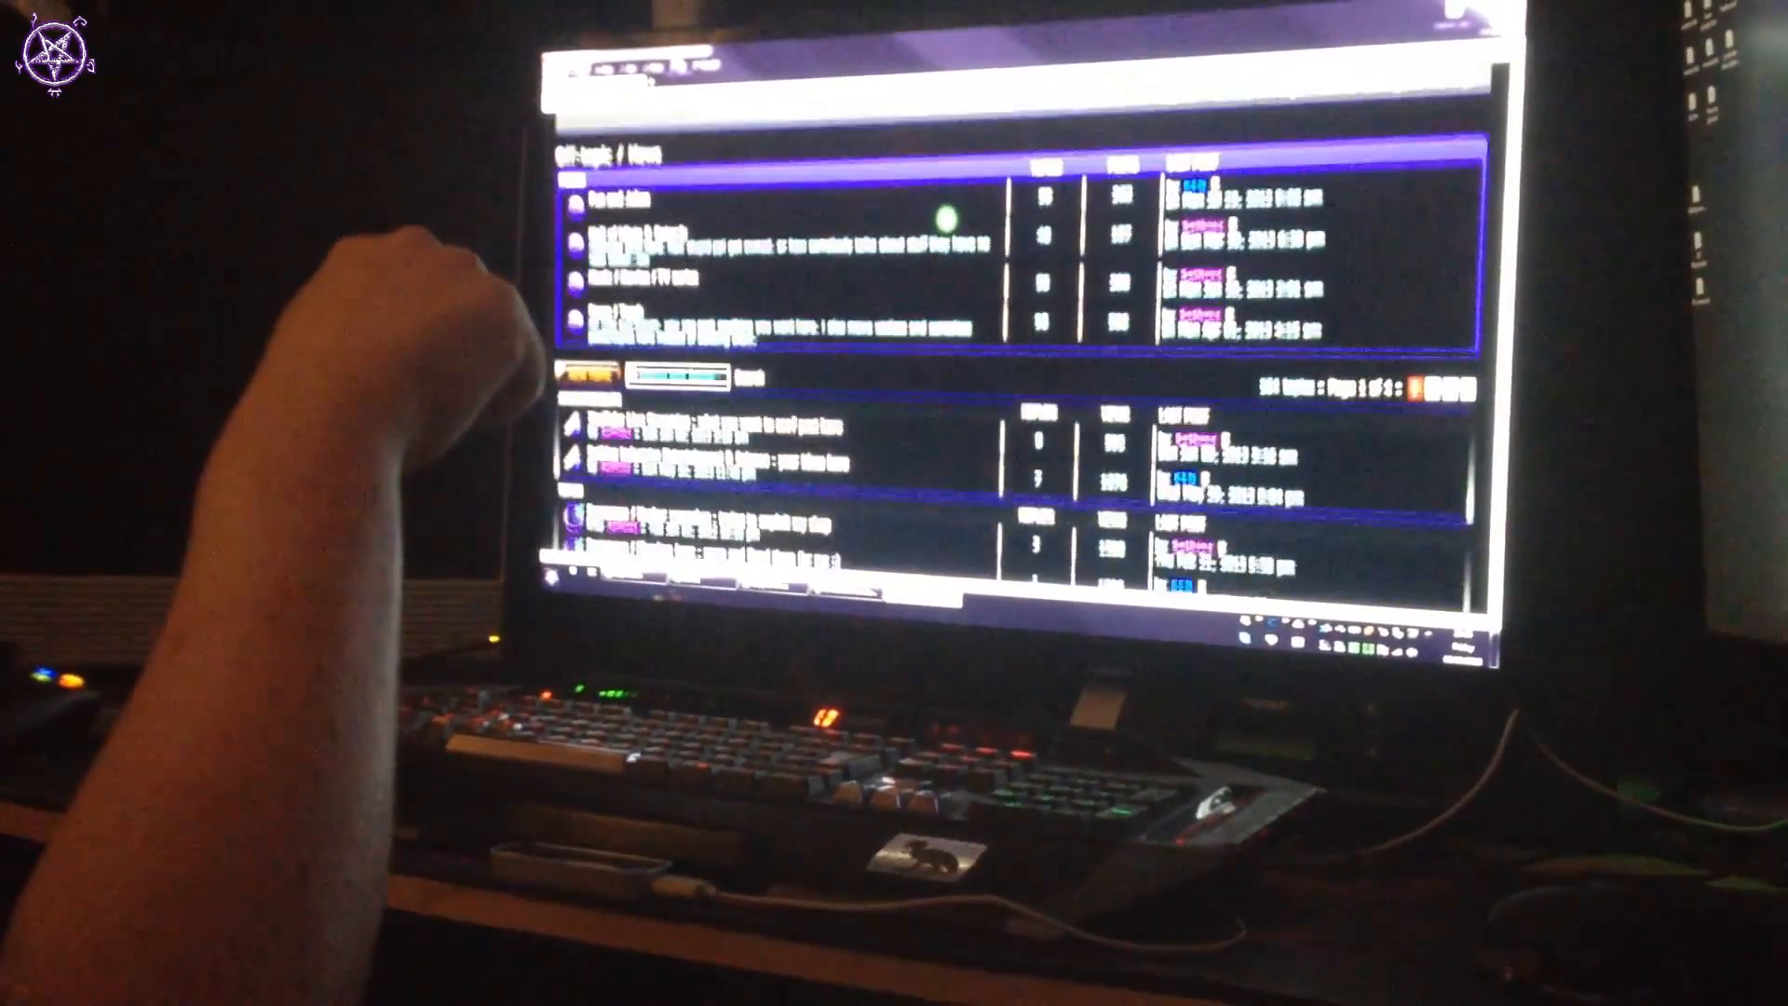
scroll(down, 3)
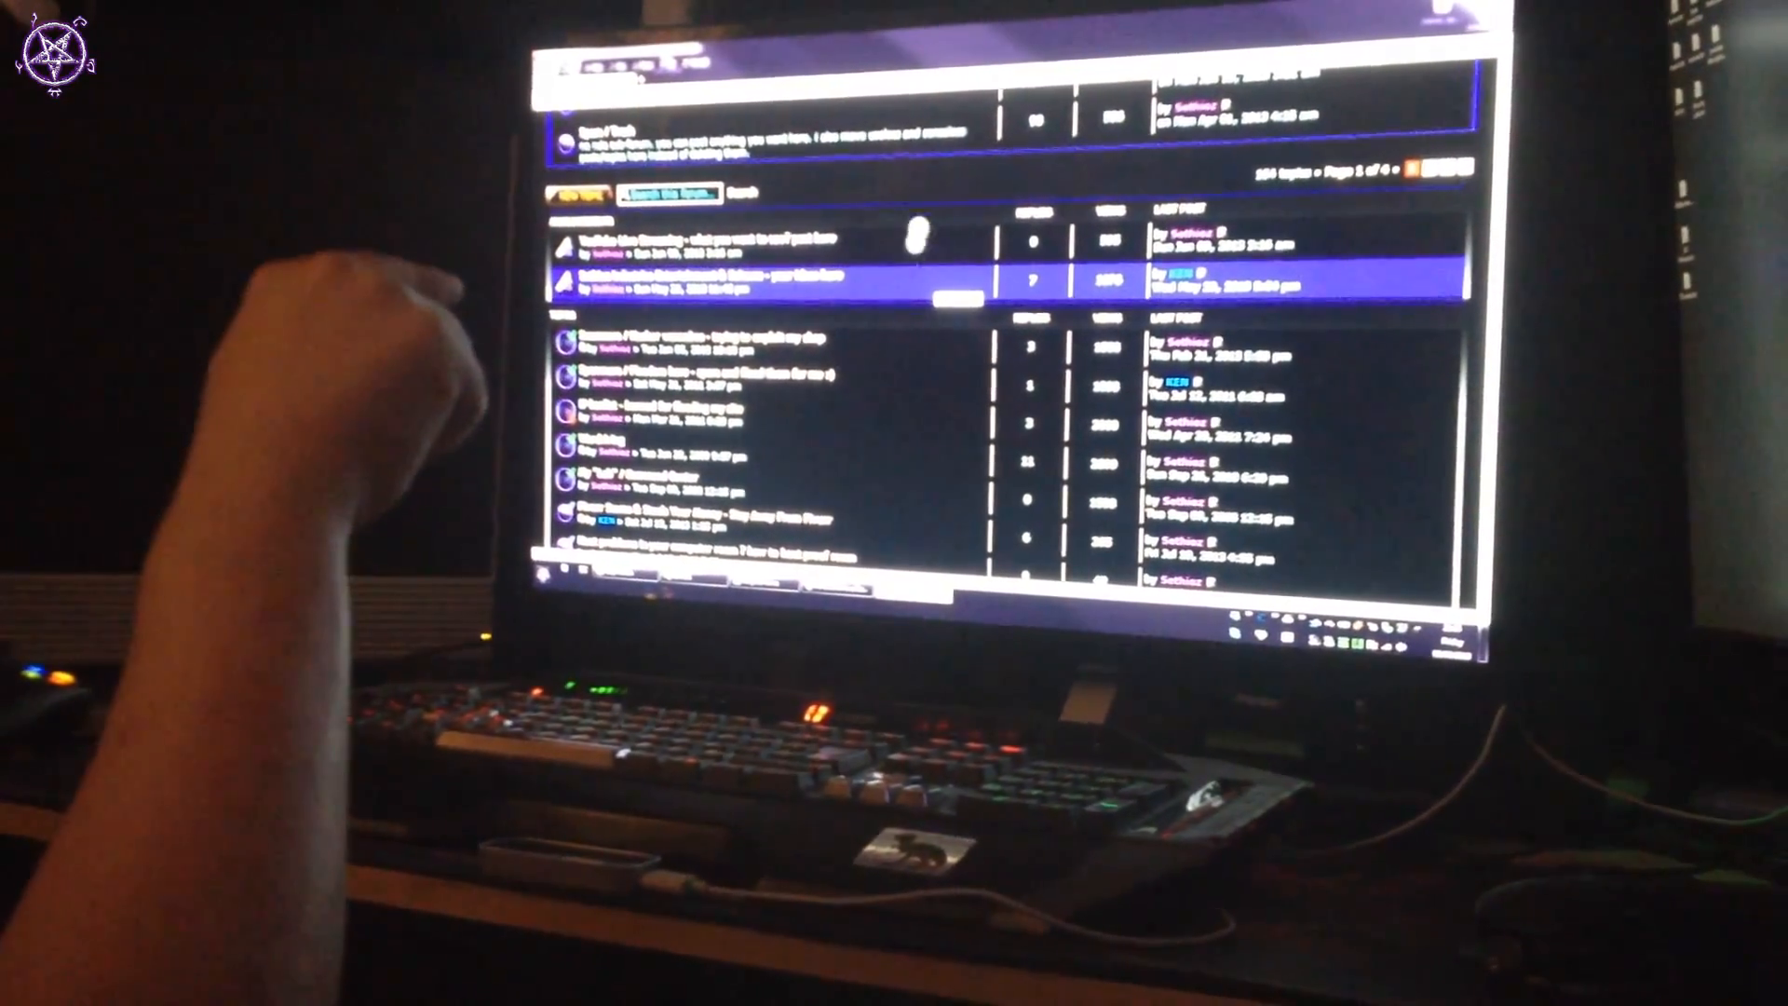
scroll(down, 3)
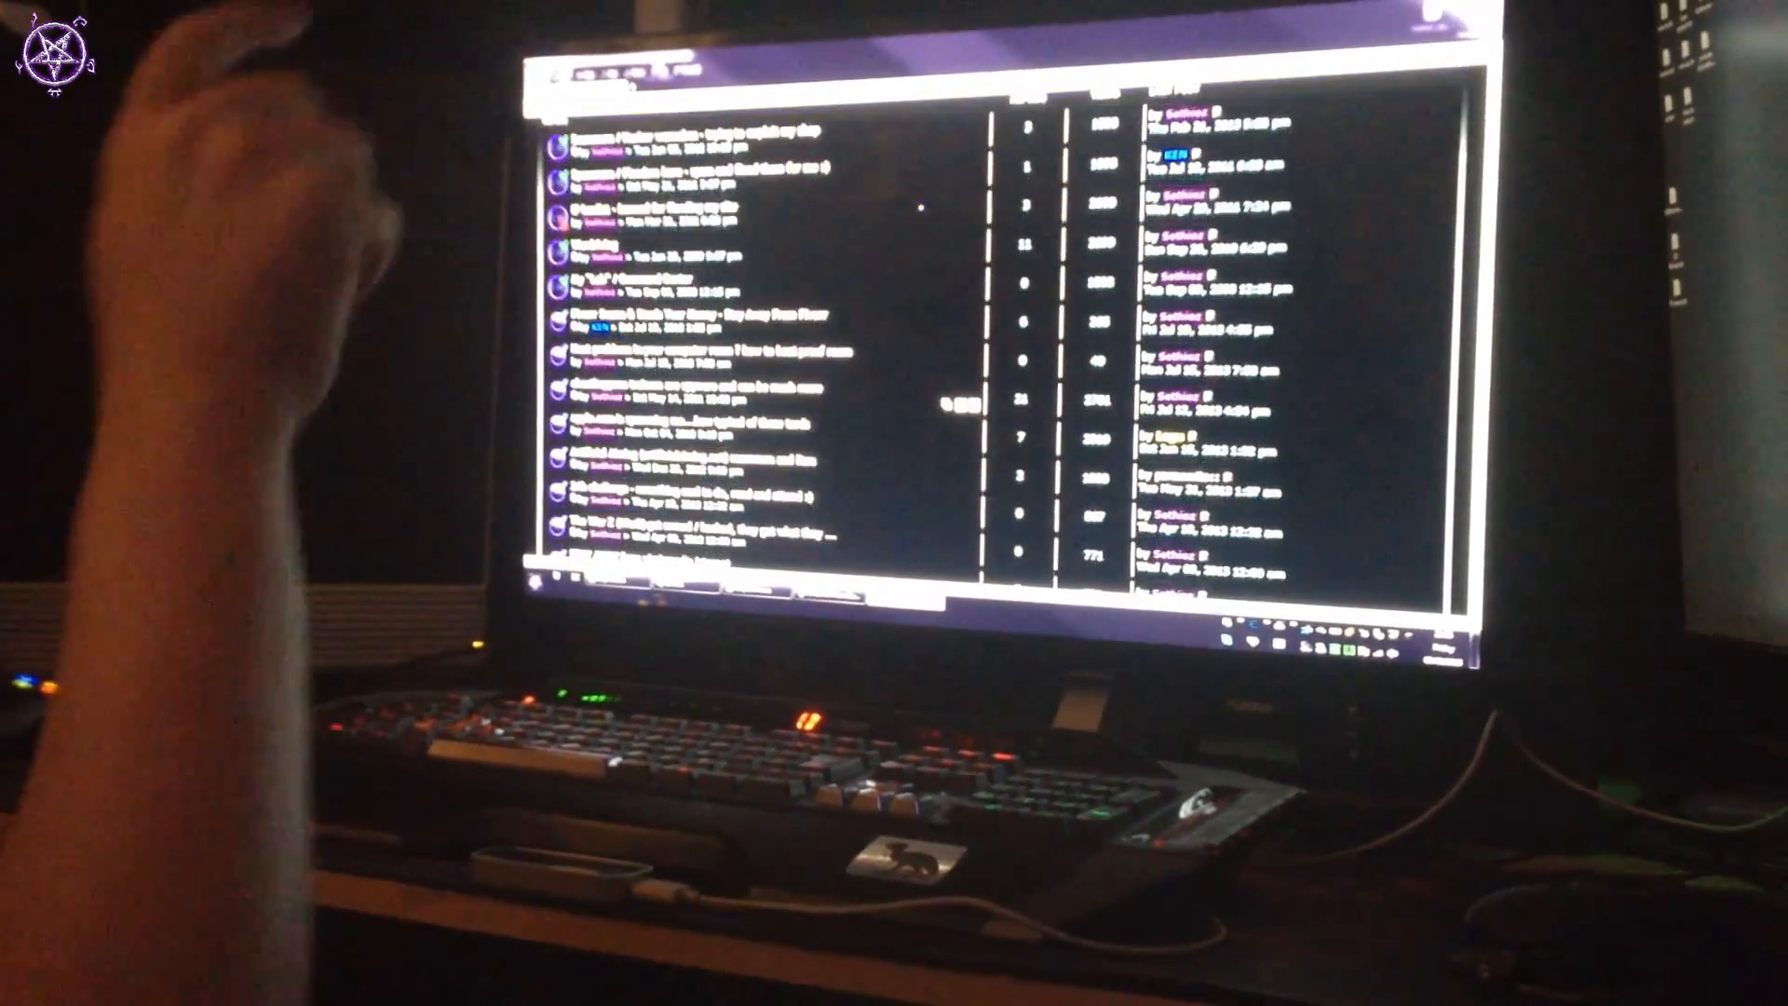